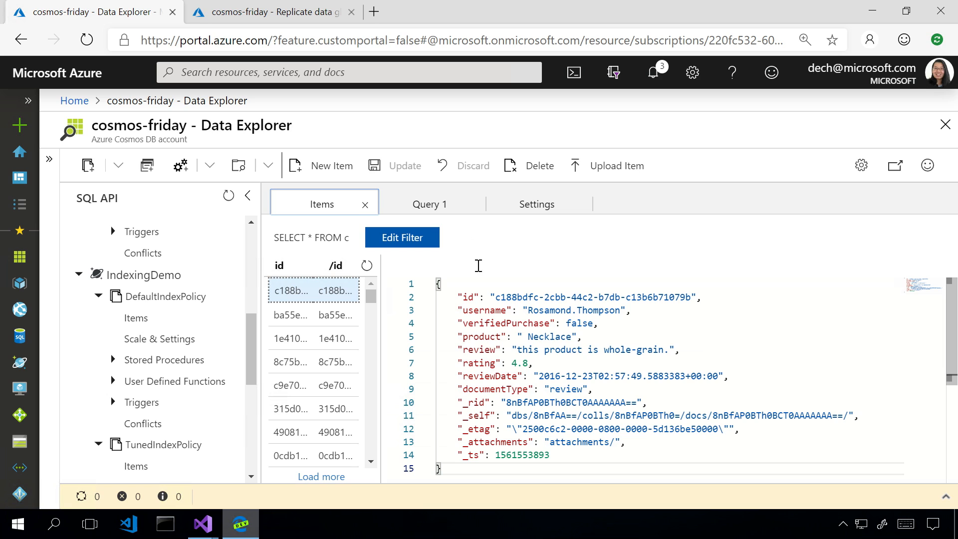
Show the Query 1 tab with SELECT * FROM c WHERE c.username = "Curt28"
click(430, 204)
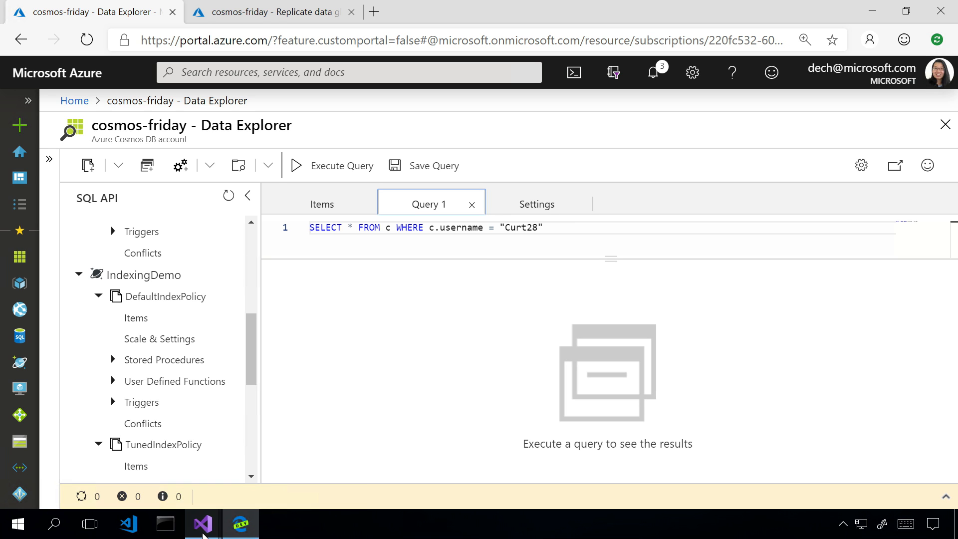
Switch to Visual Studio to view Issue1_Latency() querying UserReviews_v1 for Curt28
click(202, 524)
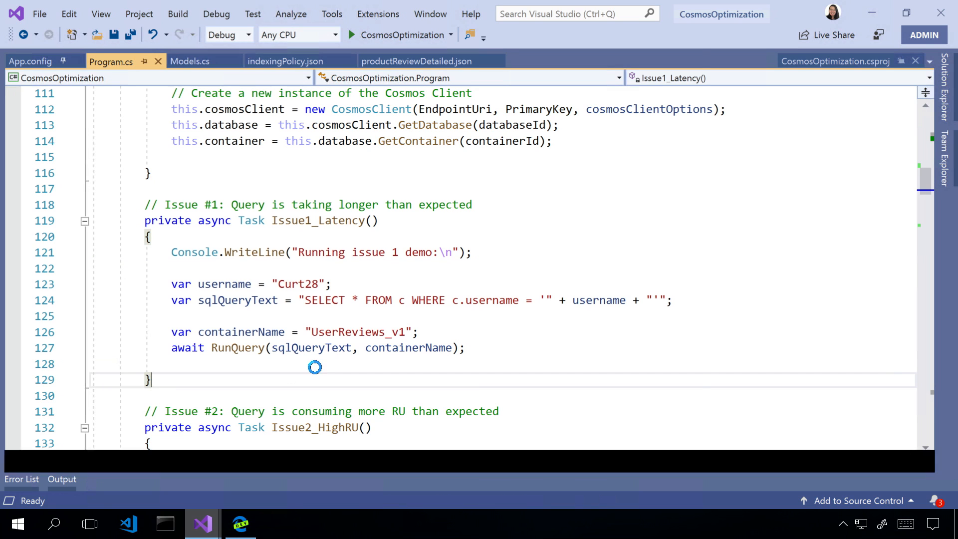
click(351, 34)
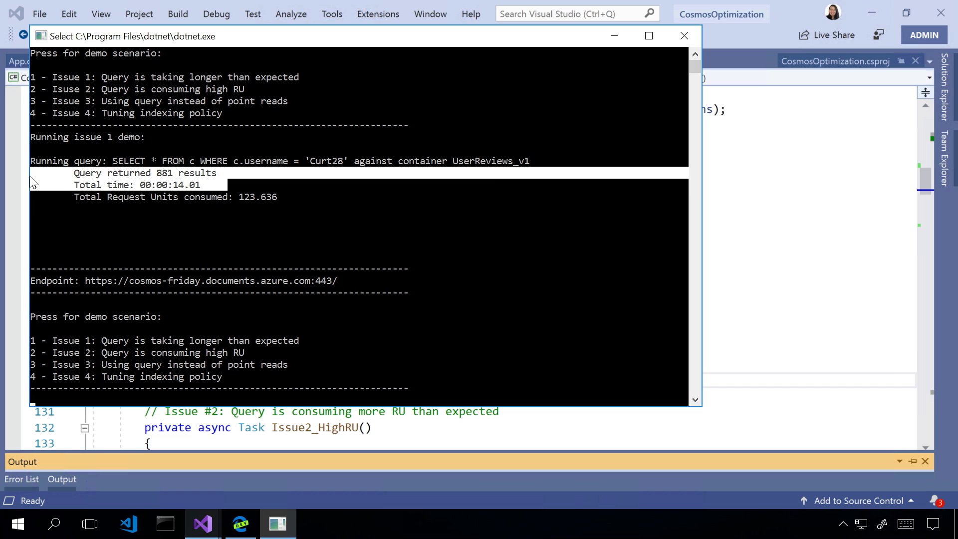
mouse_move(240, 182)
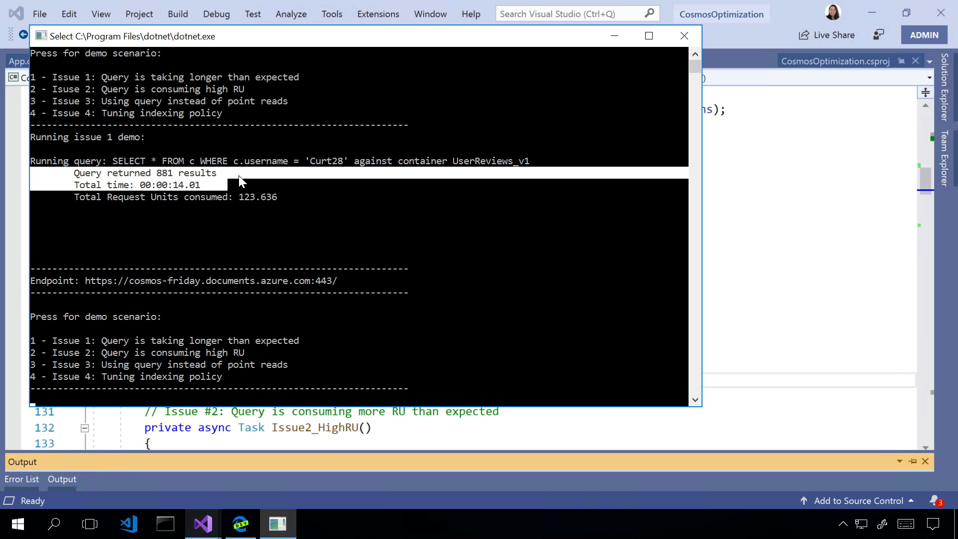